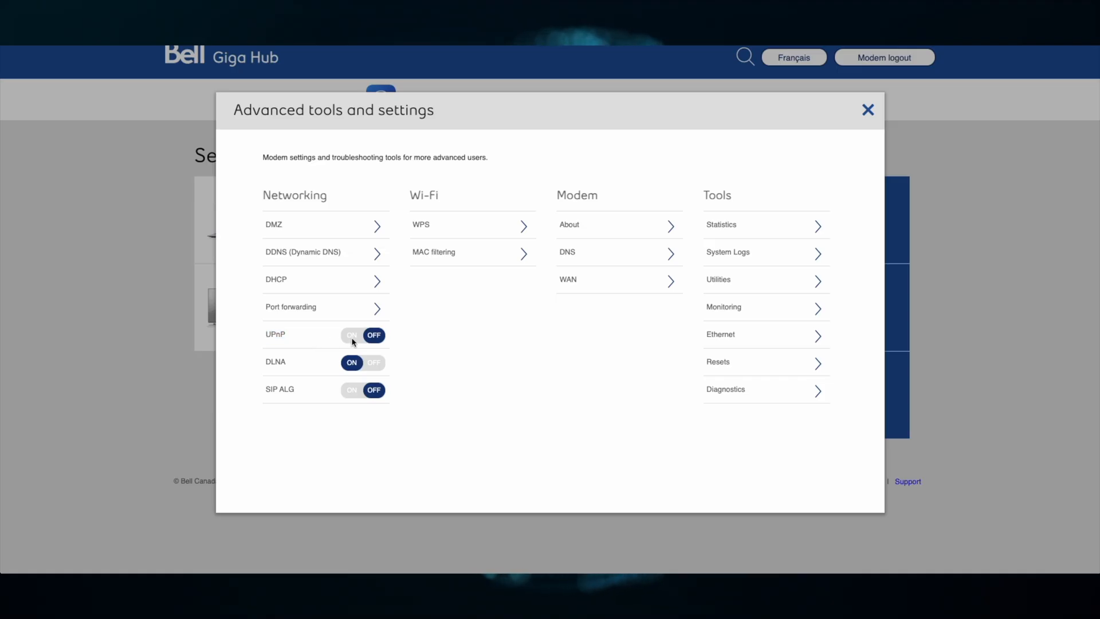
Step: Switch the UPnP toggle in the Networking column from OFF to ON
{"action": "left_click", "coordinate": [351, 335]}
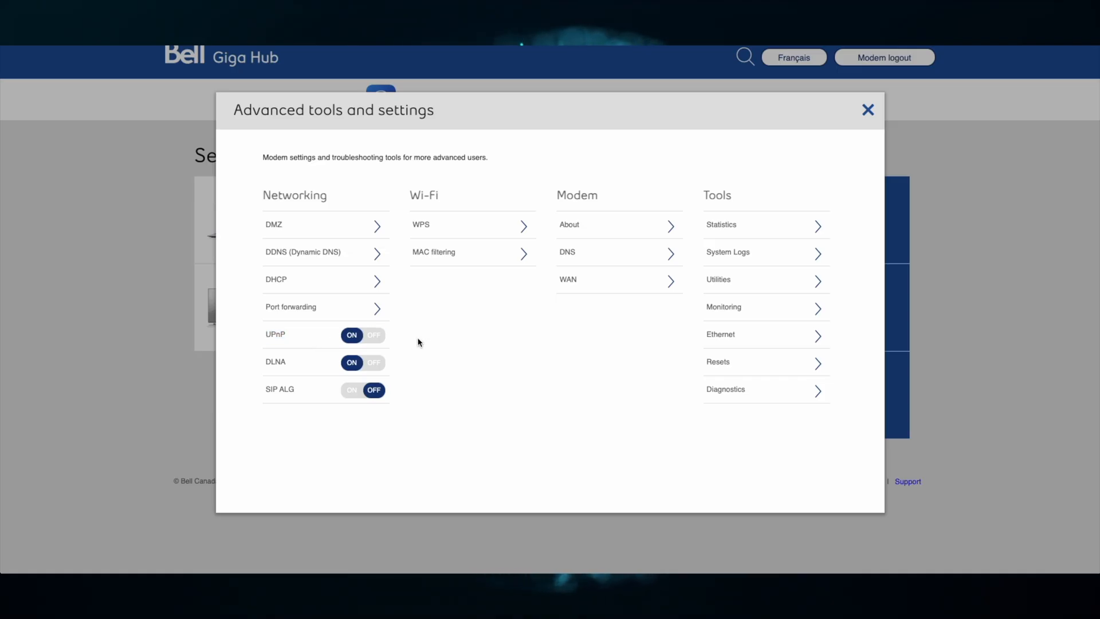